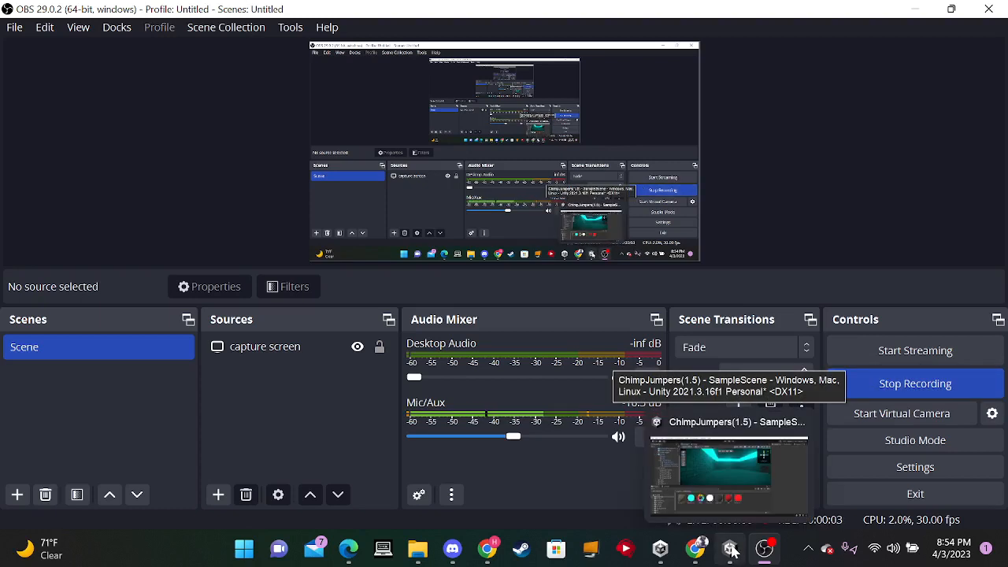
Step: View the baked-lighting tutorial video and its comments in the browser, then return to the channel page
click(696, 548)
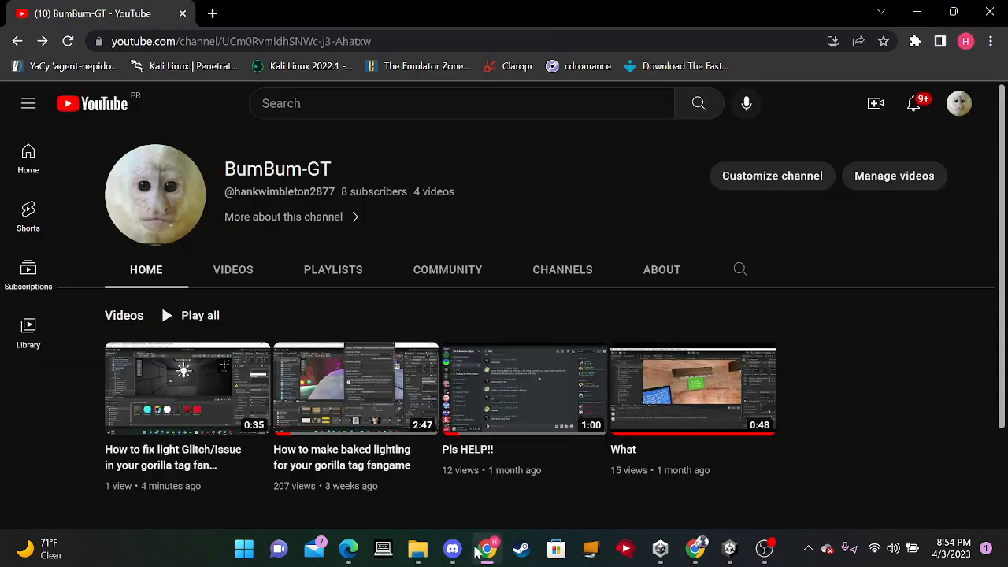
mouse_move(355, 390)
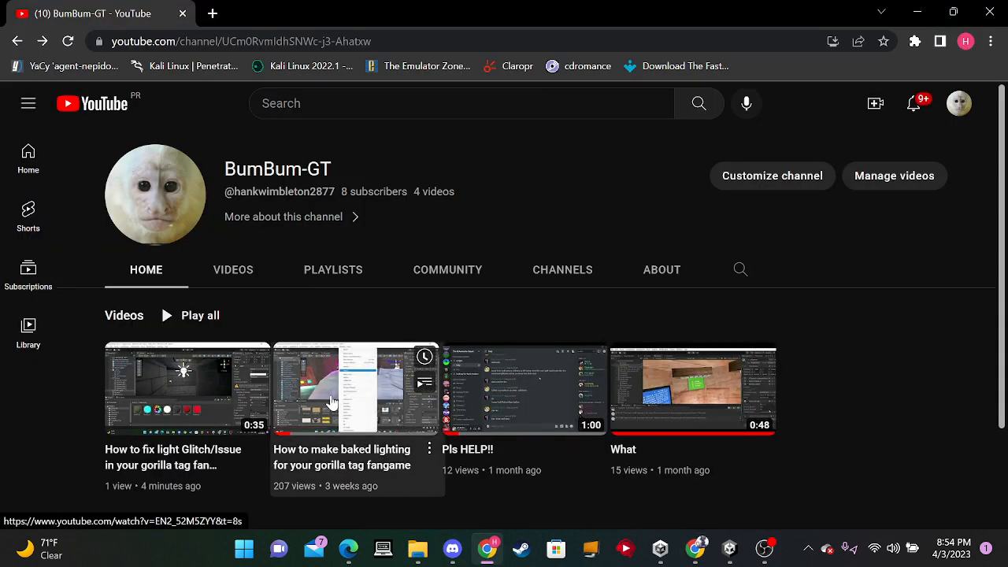
click(355, 388)
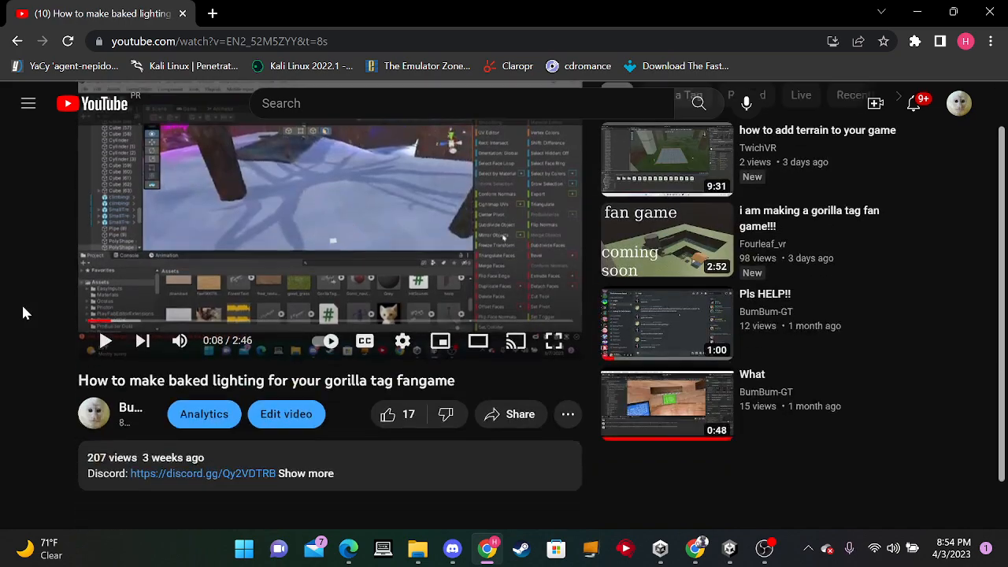
scroll(down, 3)
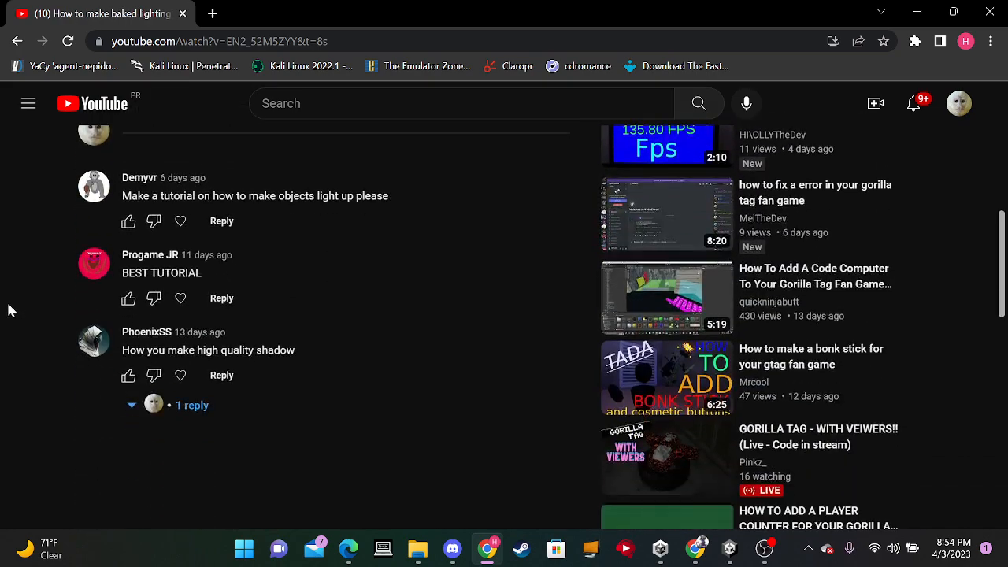
mouse_move(354, 357)
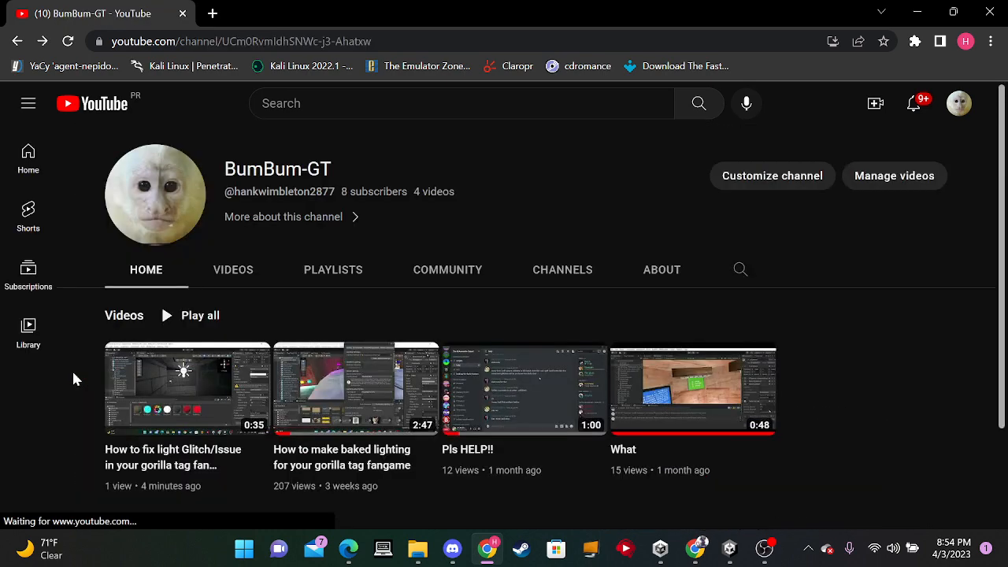
click(728, 549)
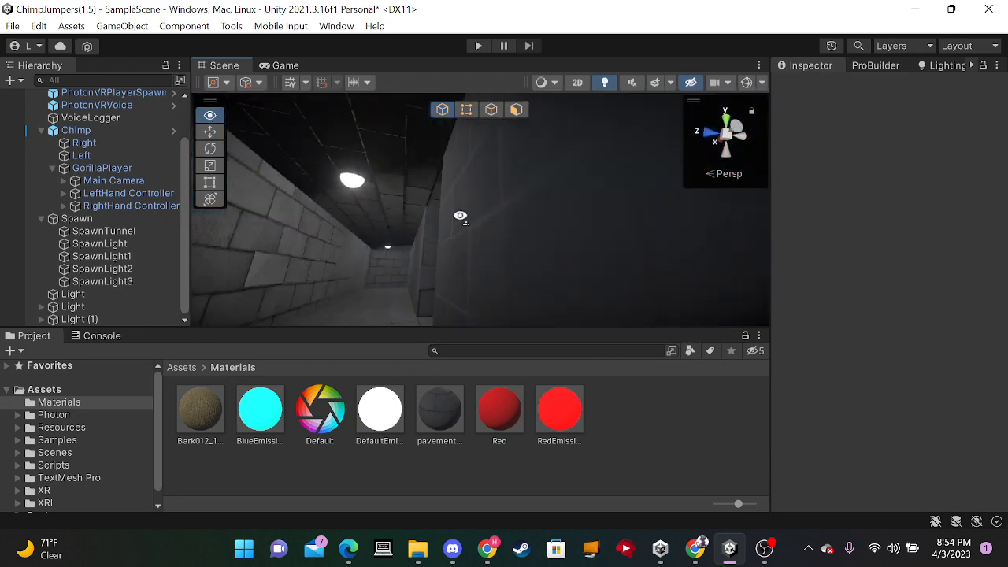
Step: Move the Scene view into the cyan-lit tunnel room and show the Lighting settings
drag(461, 216, 293, 292)
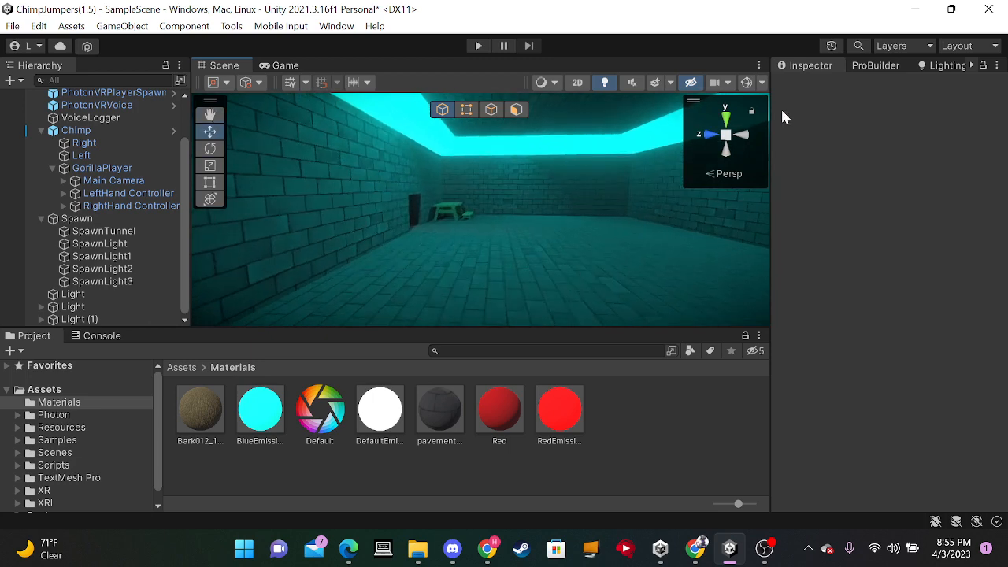
click(944, 64)
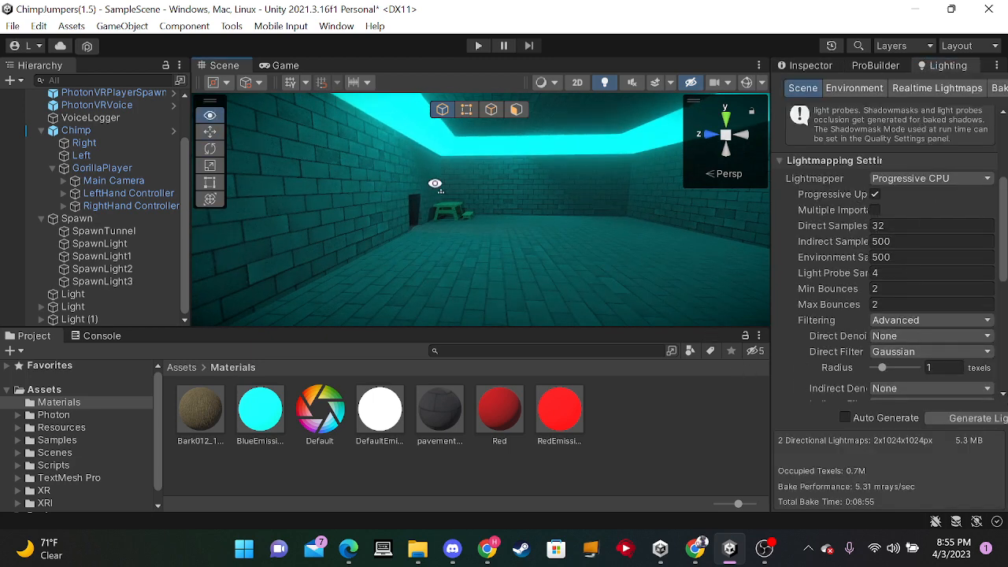
click(337, 26)
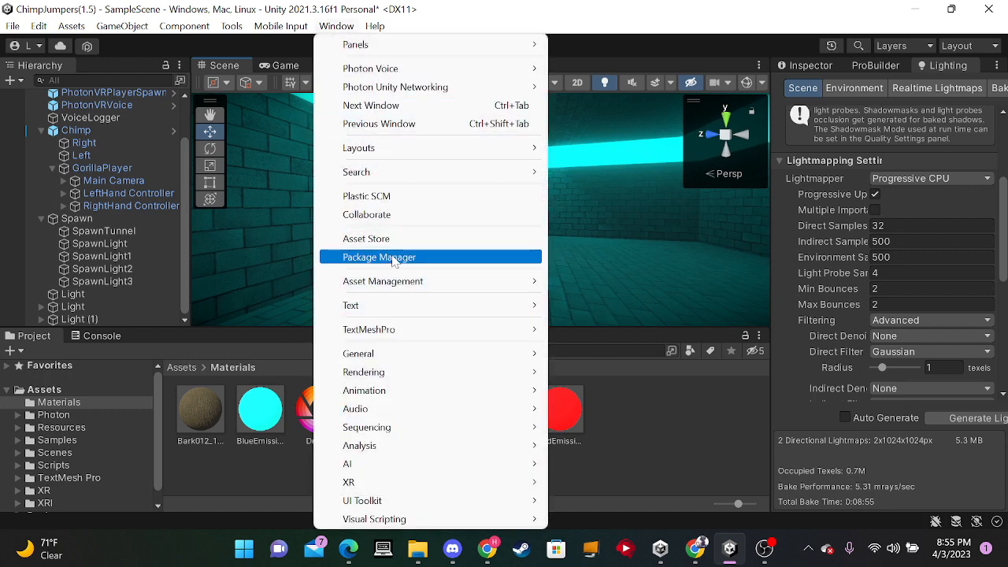
click(378, 257)
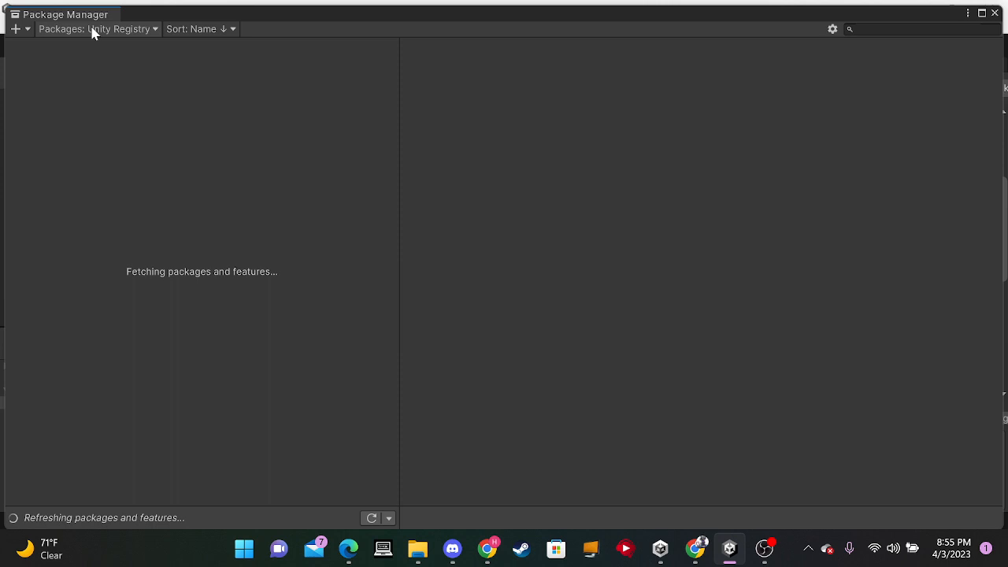
click(95, 29)
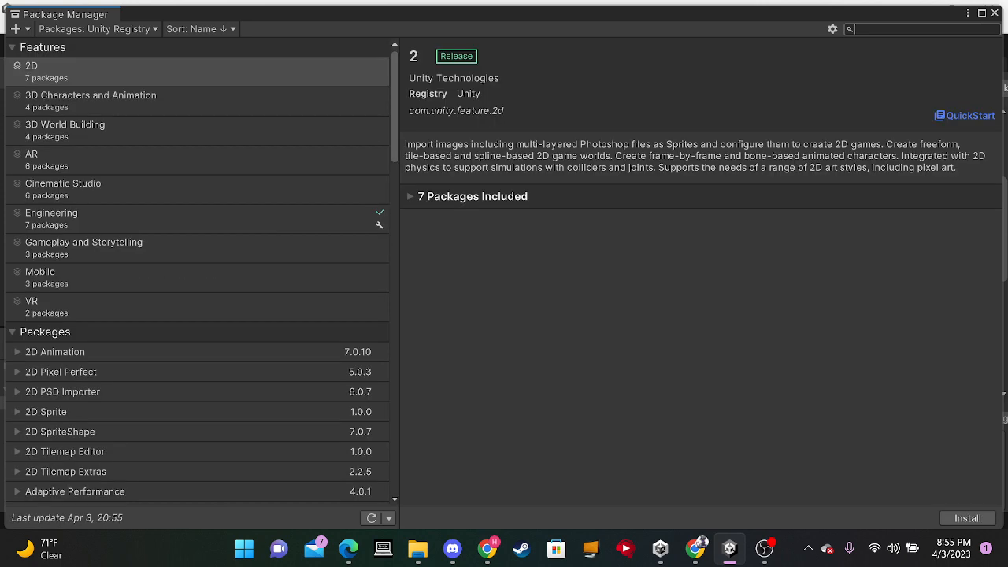
text(post)
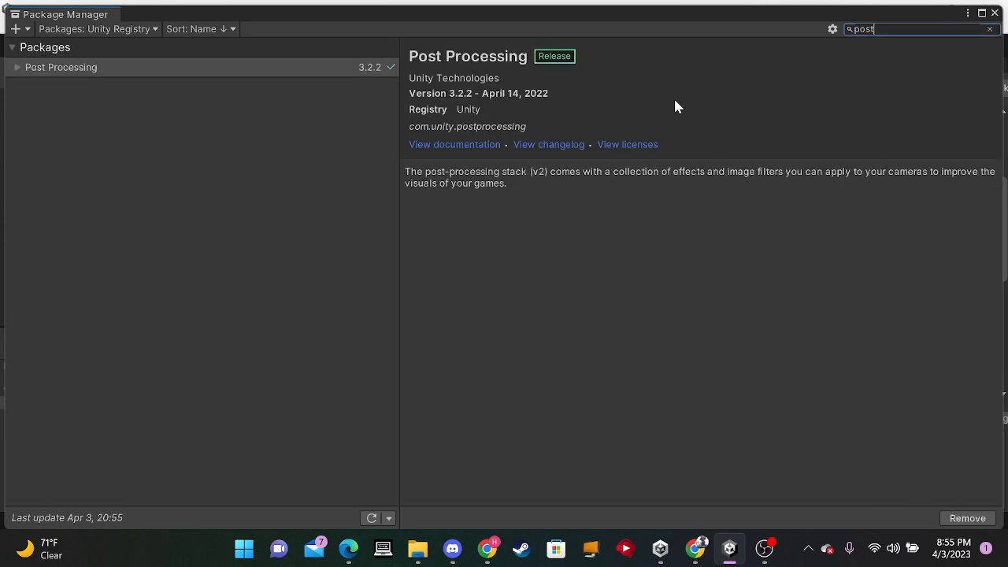
click(61, 67)
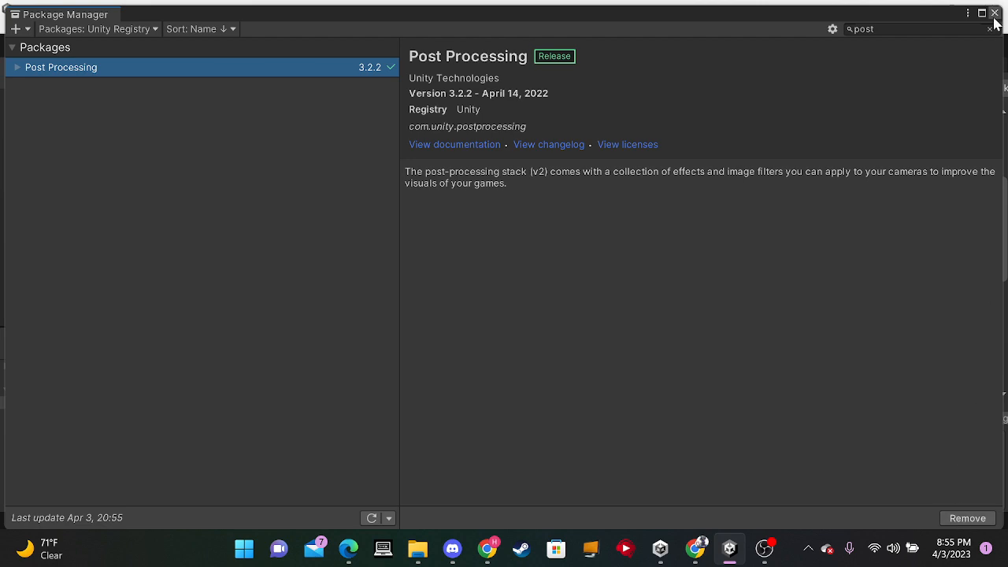
click(994, 13)
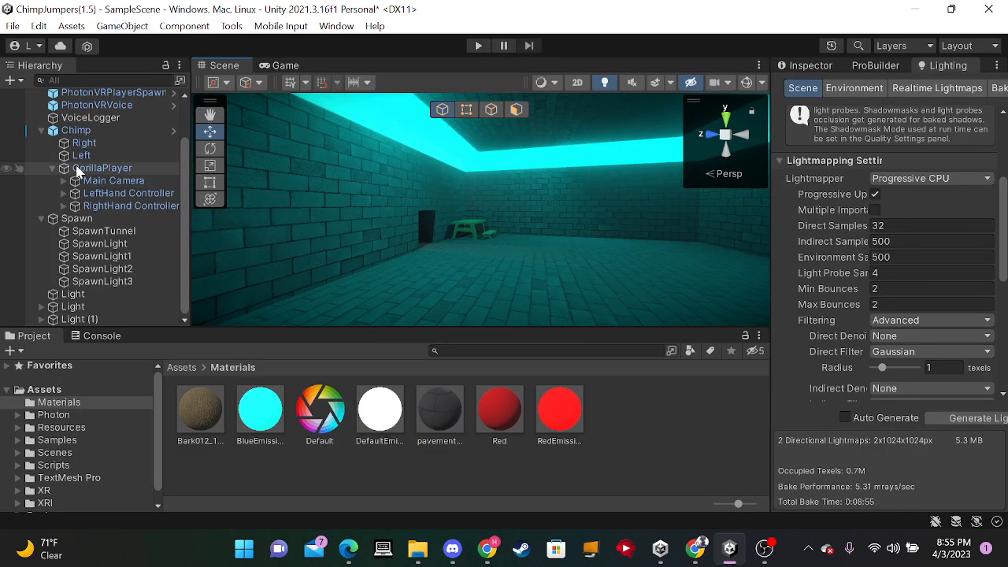
Step: Put GorillaPlayer's Main Camera on the POSTPROCESSING layer, applied to the camera only
click(113, 234)
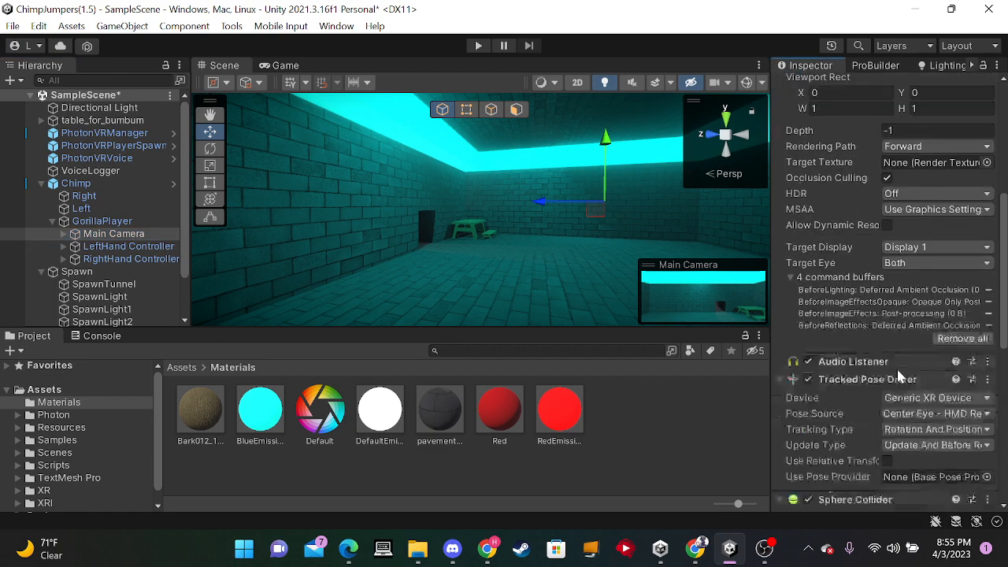
scroll(down, 3)
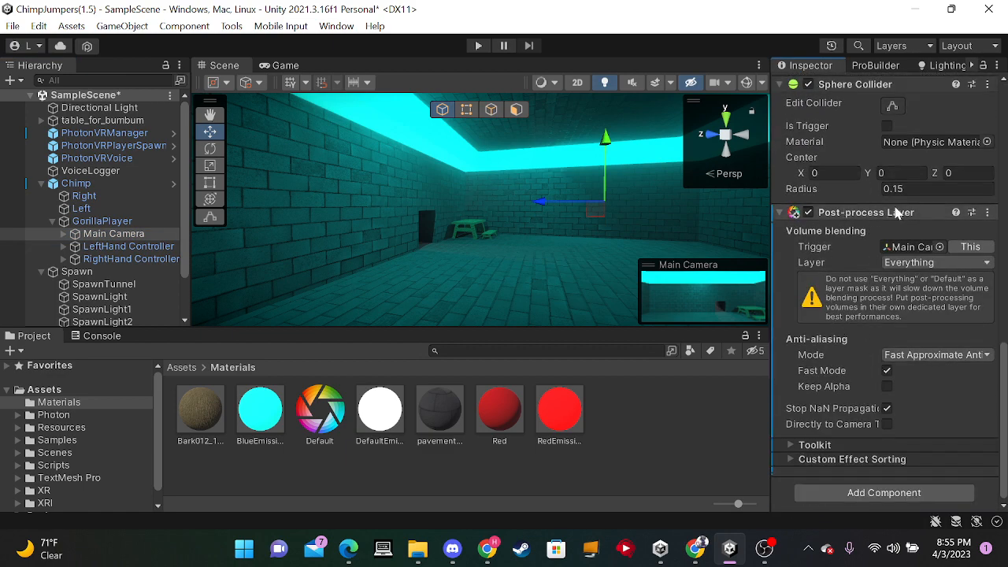
mouse_move(878, 340)
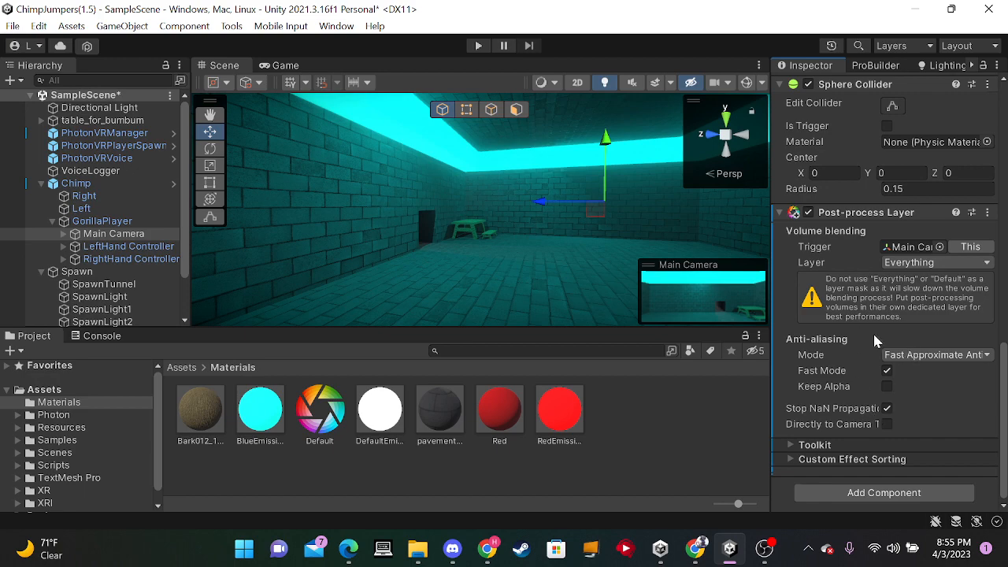
mouse_move(823, 266)
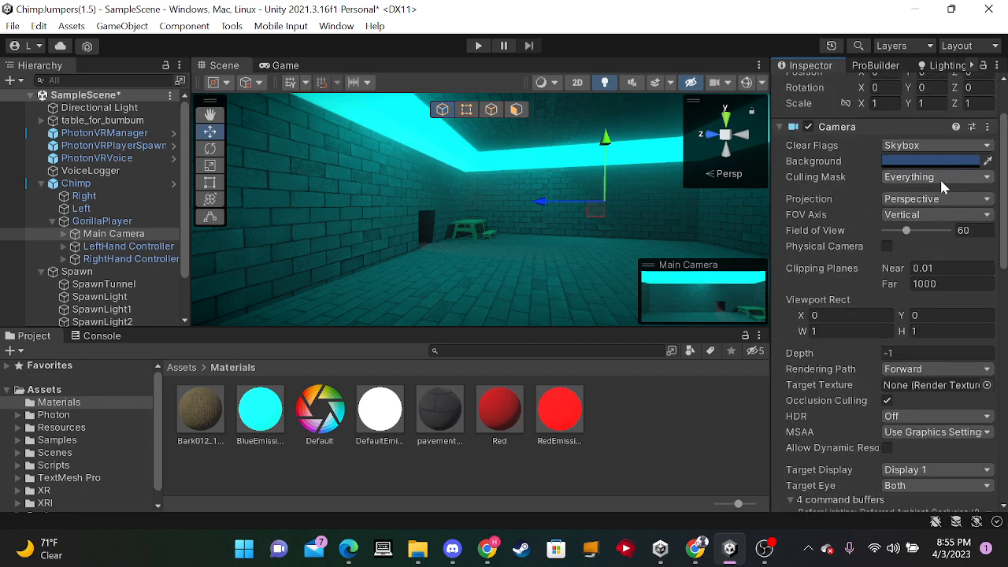
click(980, 106)
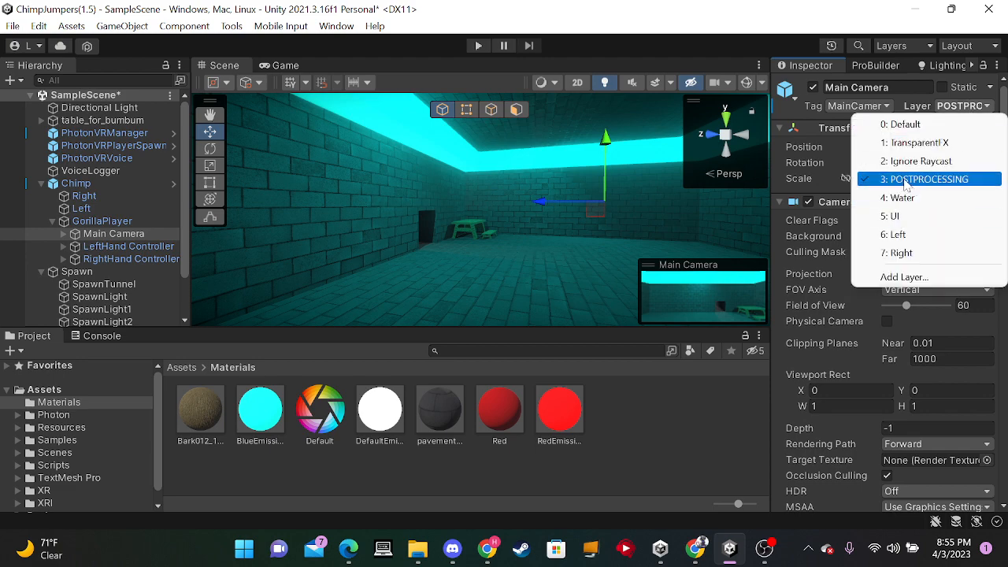
click(932, 179)
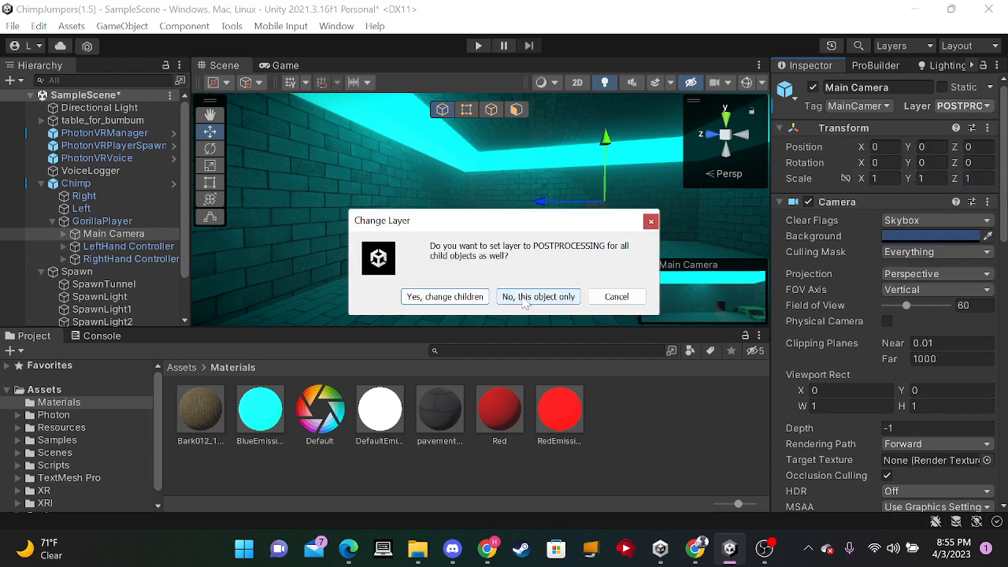
click(538, 297)
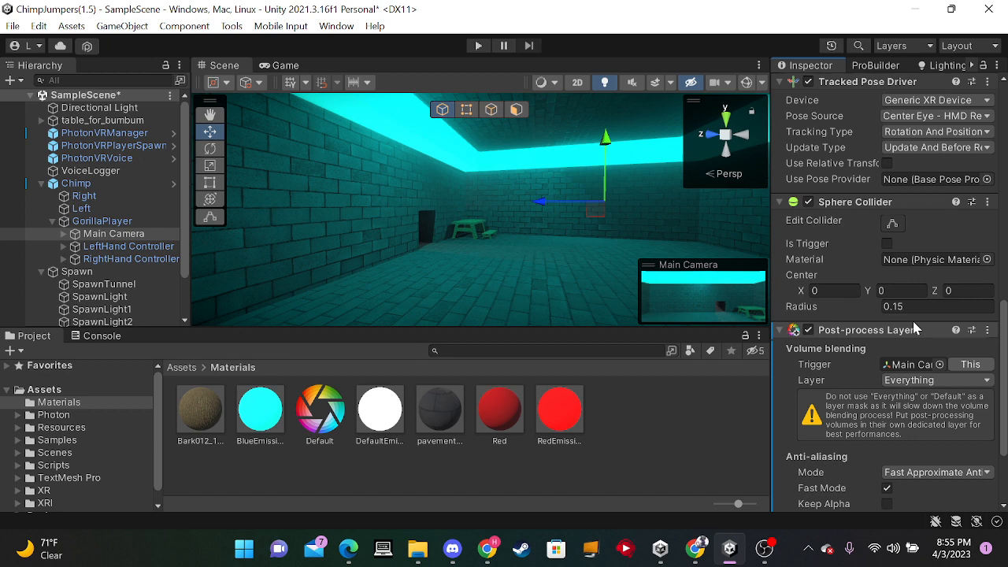
Step: Set the Post-process Layer's anti-aliasing to Fast Approximate (FXAA) with Fast Mode enabled
scroll(down, 3)
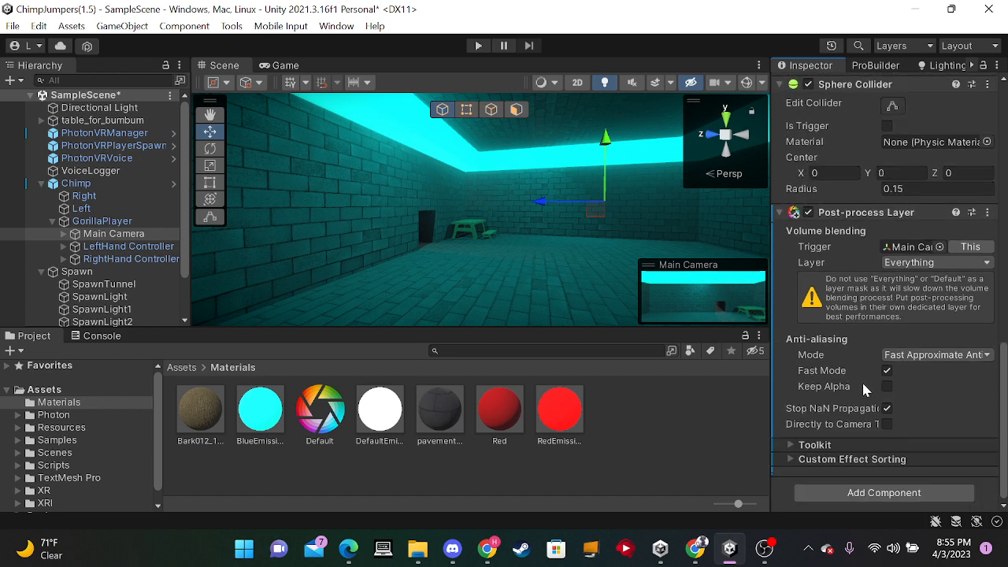
click(935, 354)
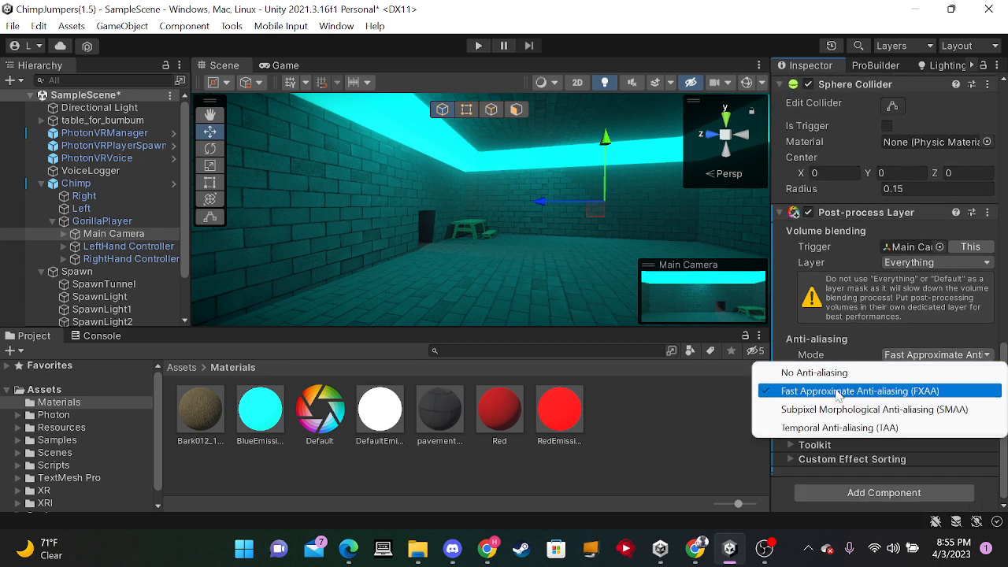
click(857, 391)
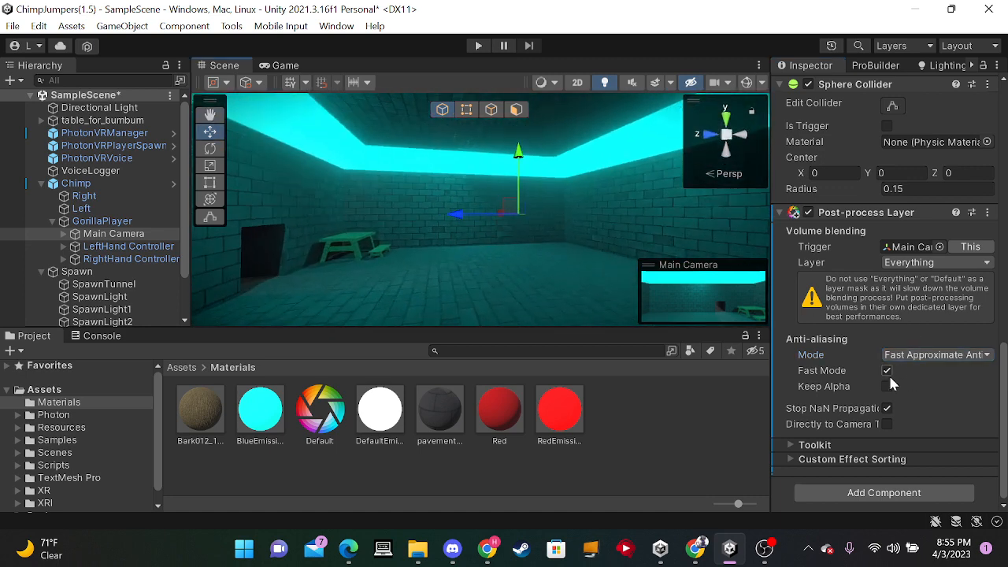
click(887, 370)
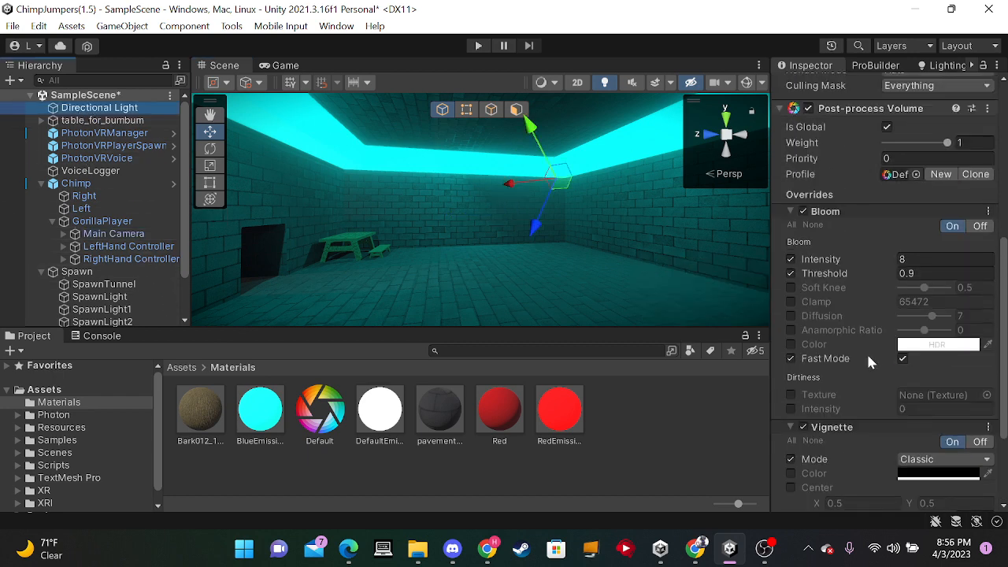
scroll(up, 3)
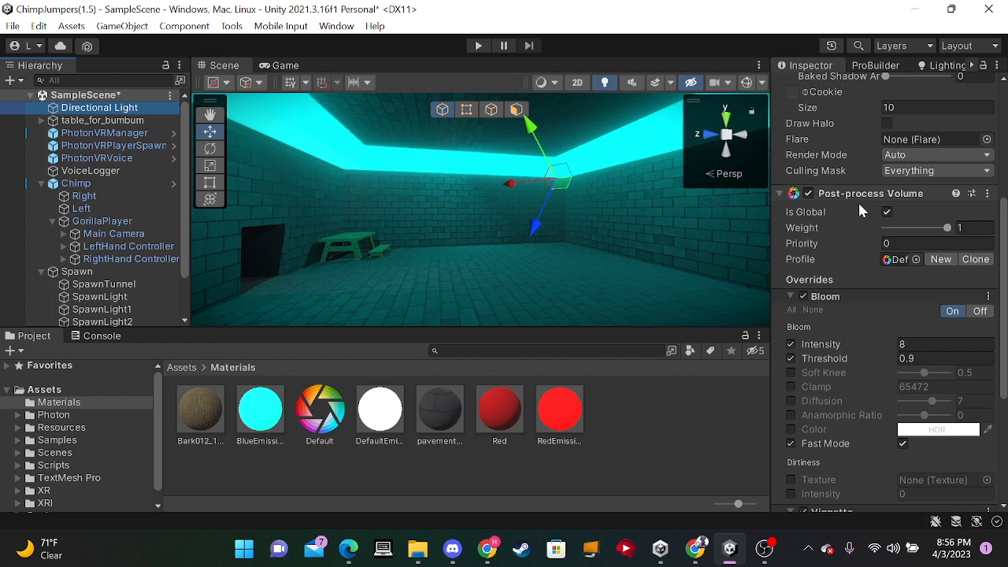
mouse_move(825, 227)
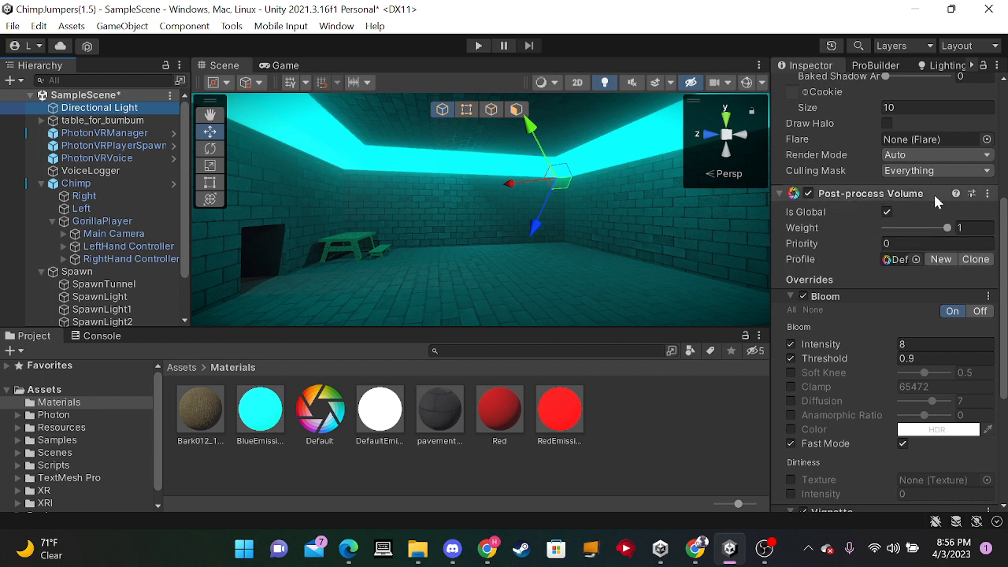
scroll(down, 3)
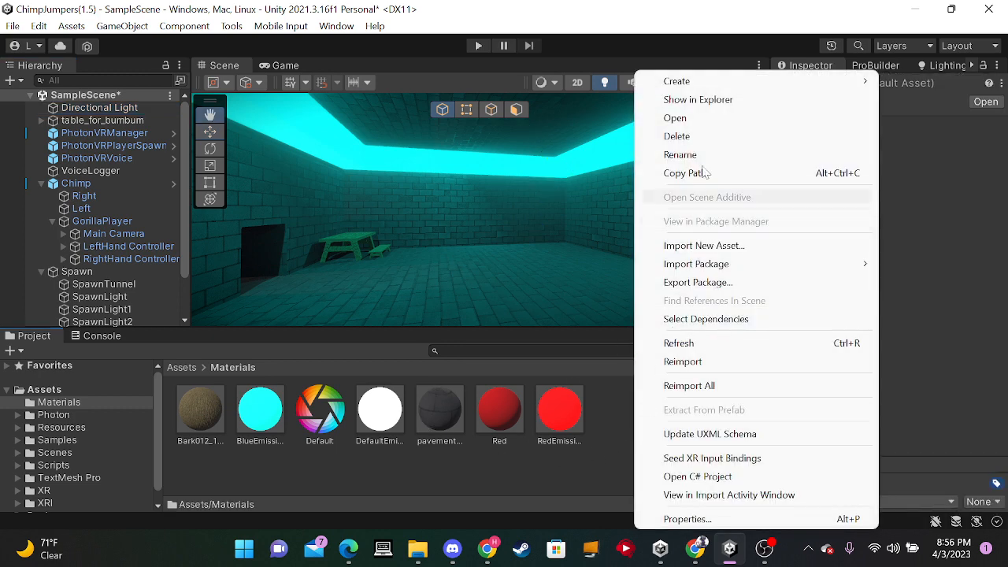
click(676, 81)
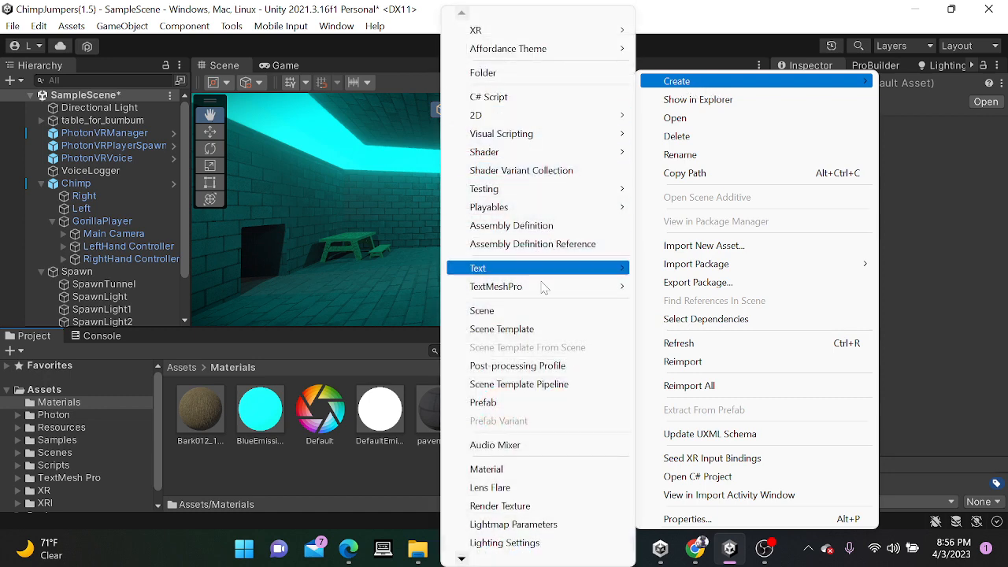
mouse_move(533, 365)
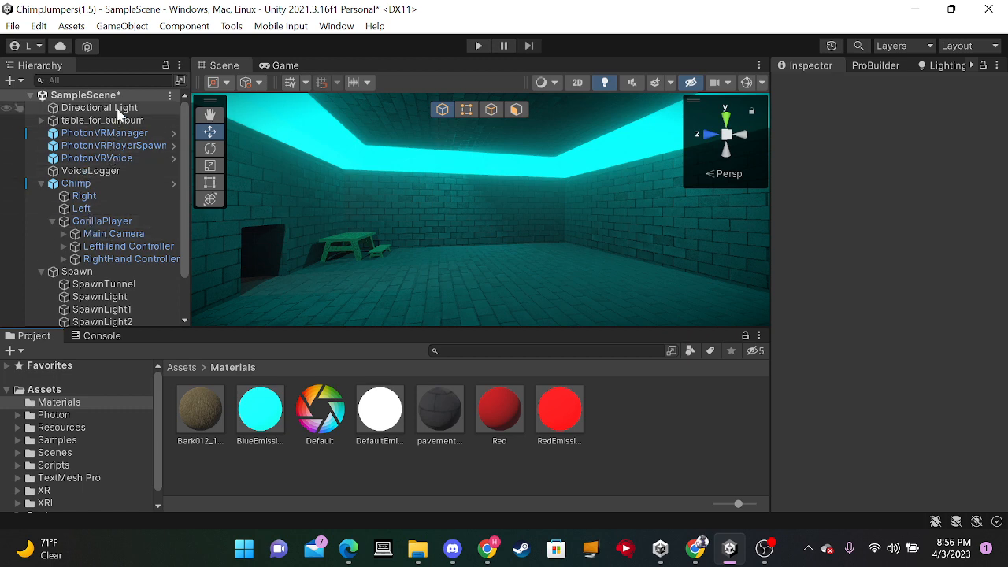
Step: Select the Directional Light to inspect its Light and global Post-process Volume components
click(99, 107)
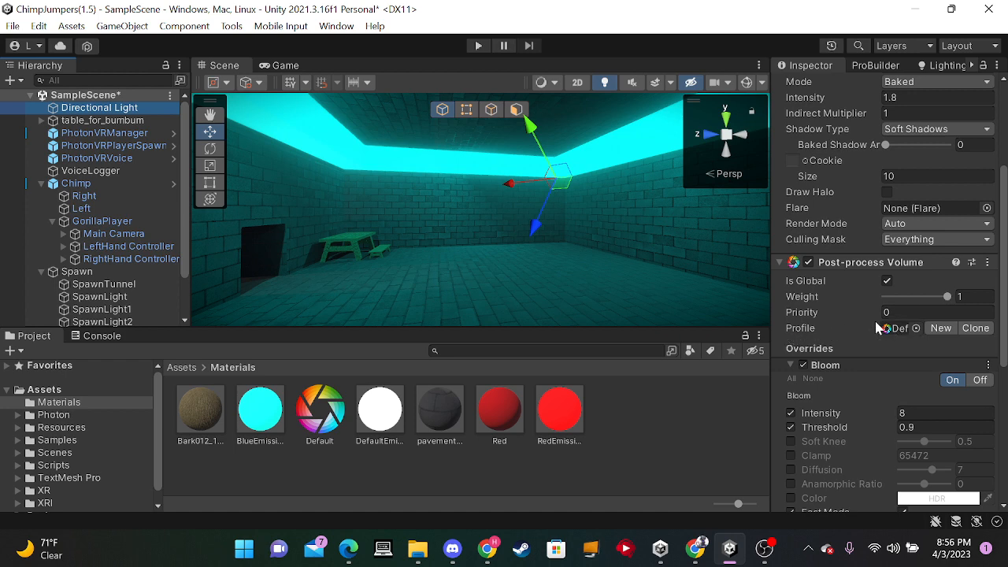
mouse_move(922, 352)
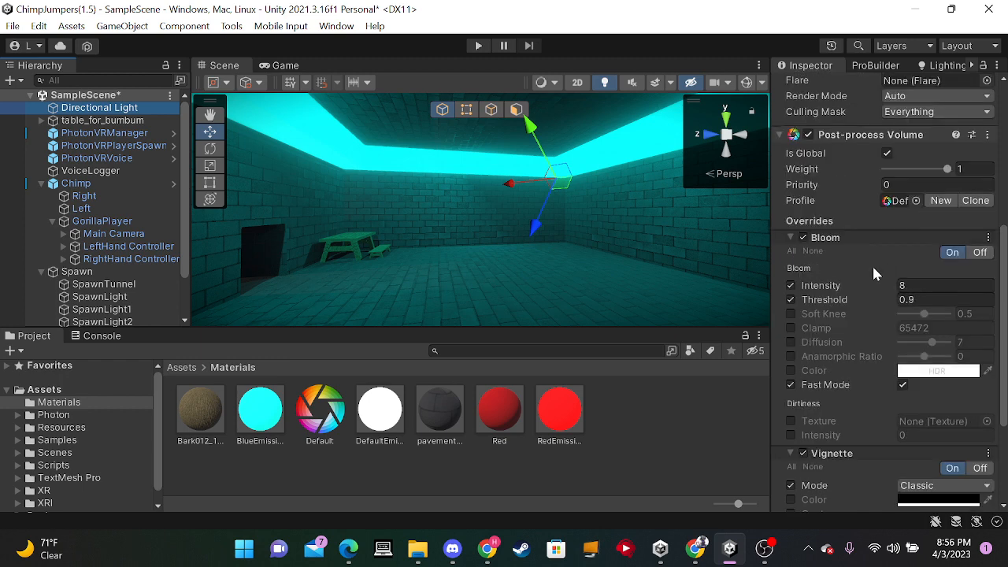
click(100, 107)
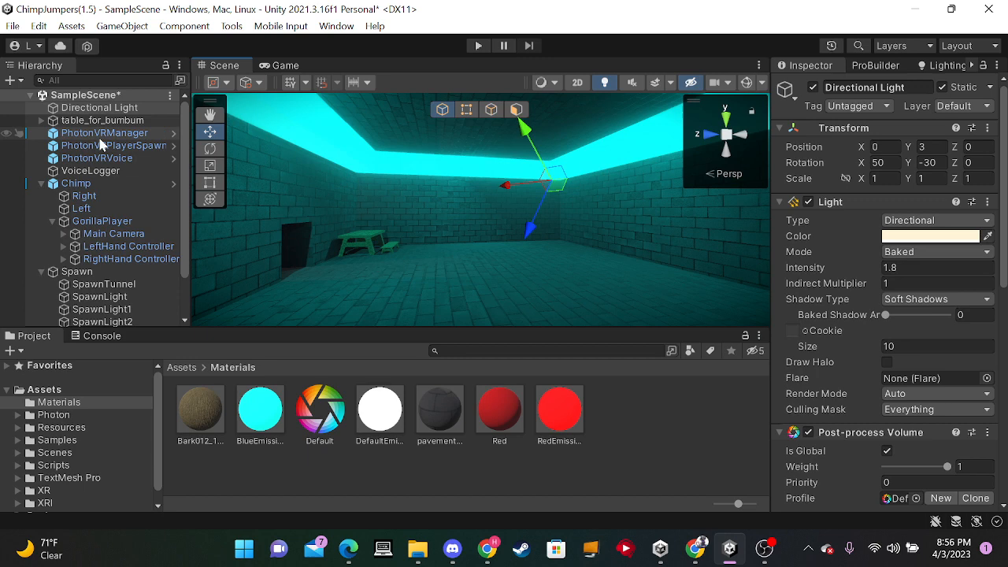
mouse_move(103, 258)
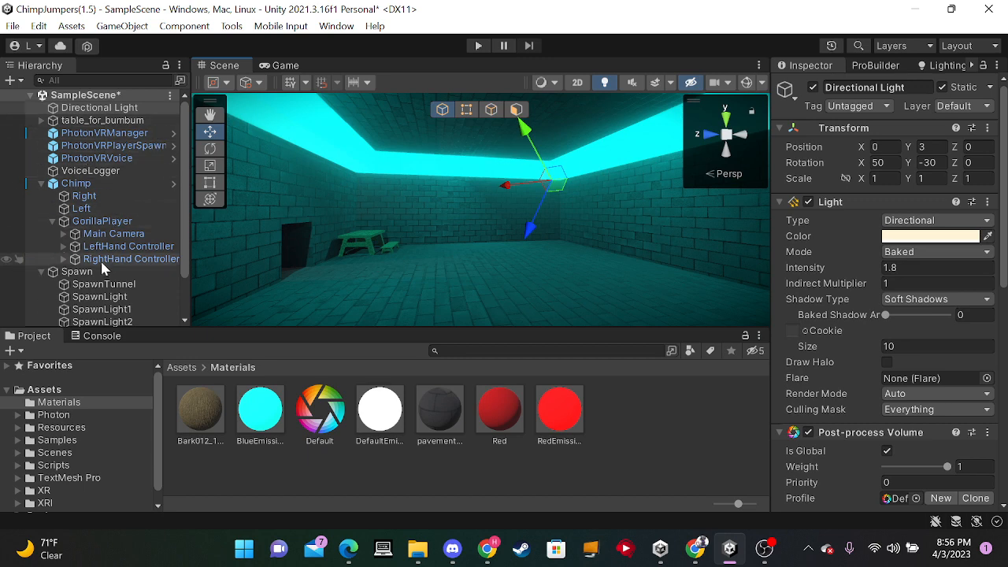
scroll(down, 3)
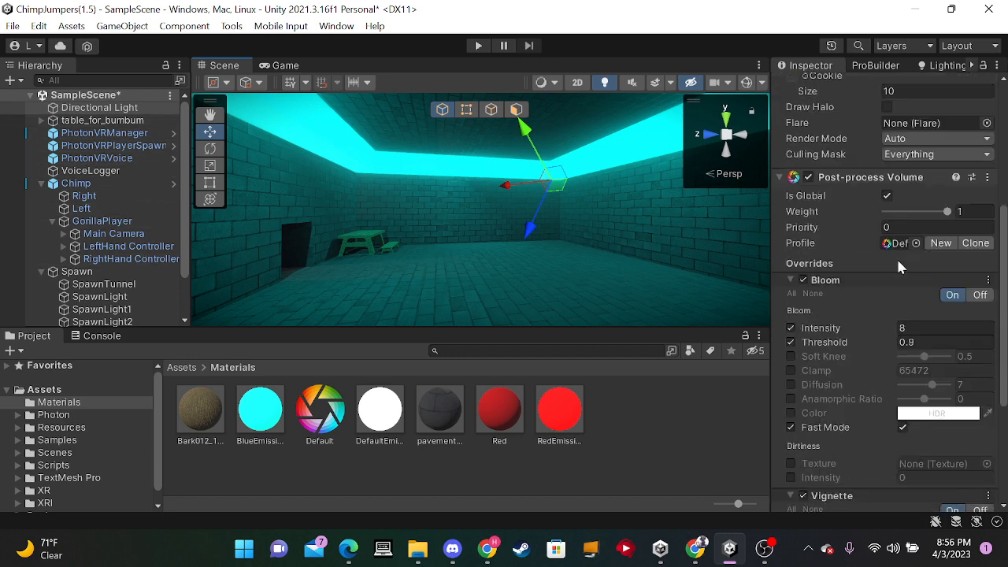
scroll(down, 3)
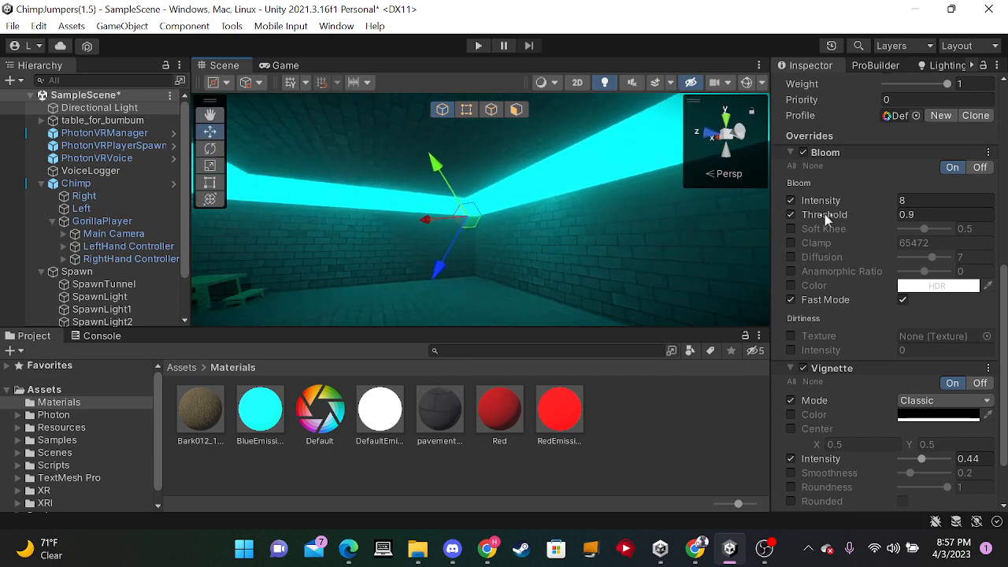
mouse_move(881, 223)
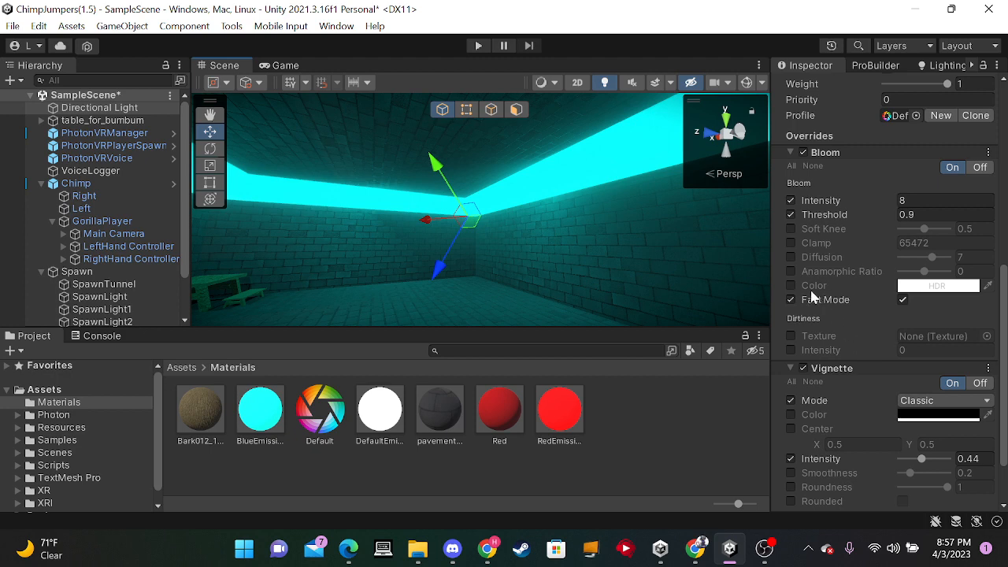
scroll(down, 3)
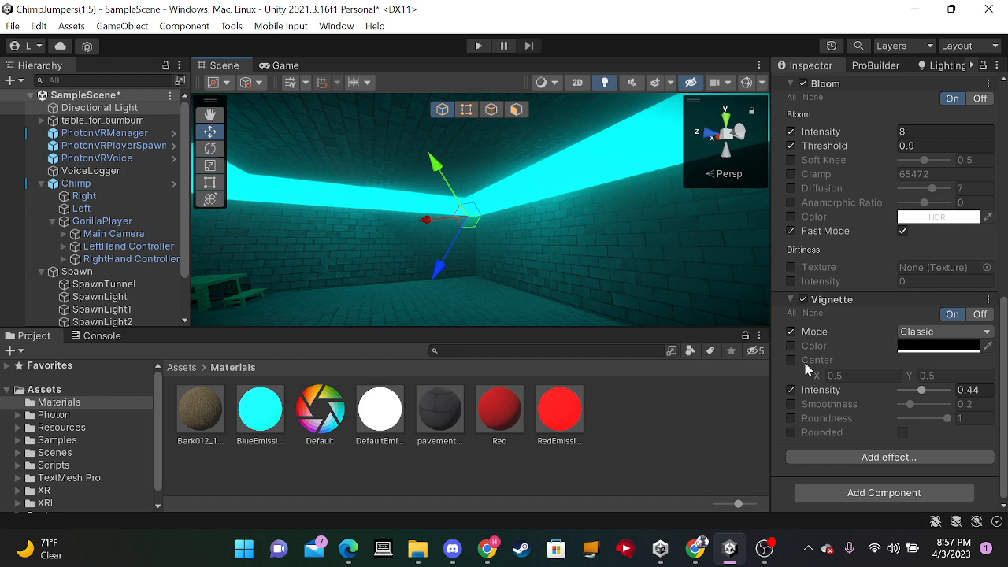
Step: Keep the Vignette in Classic mode and set its intensity to 0.4
click(945, 330)
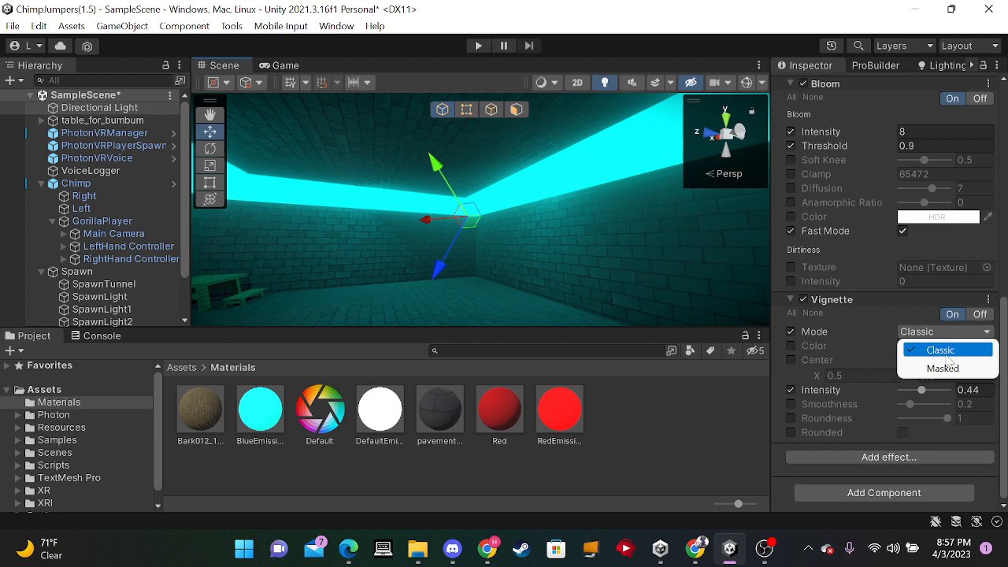
click(941, 350)
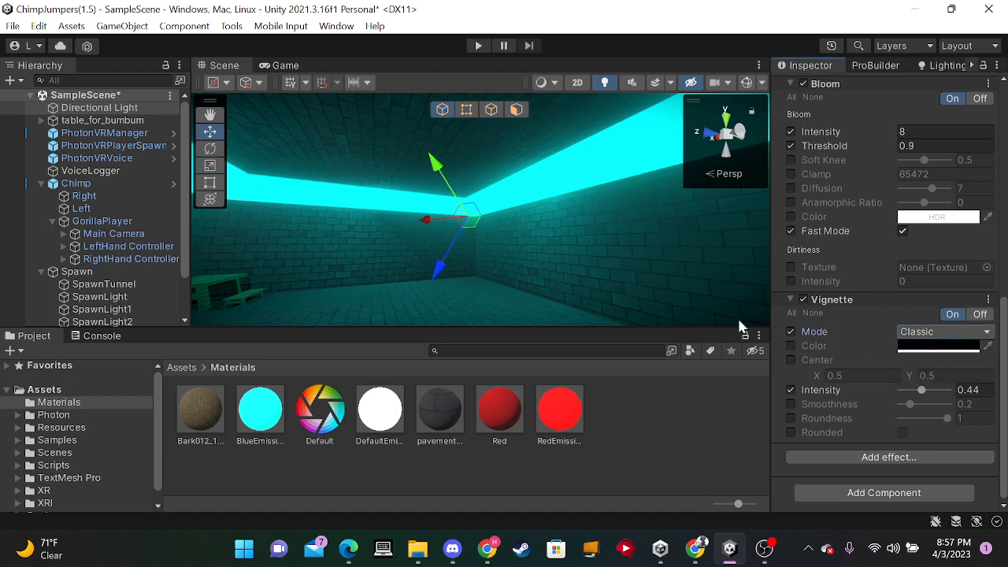
drag(922, 390, 925, 390)
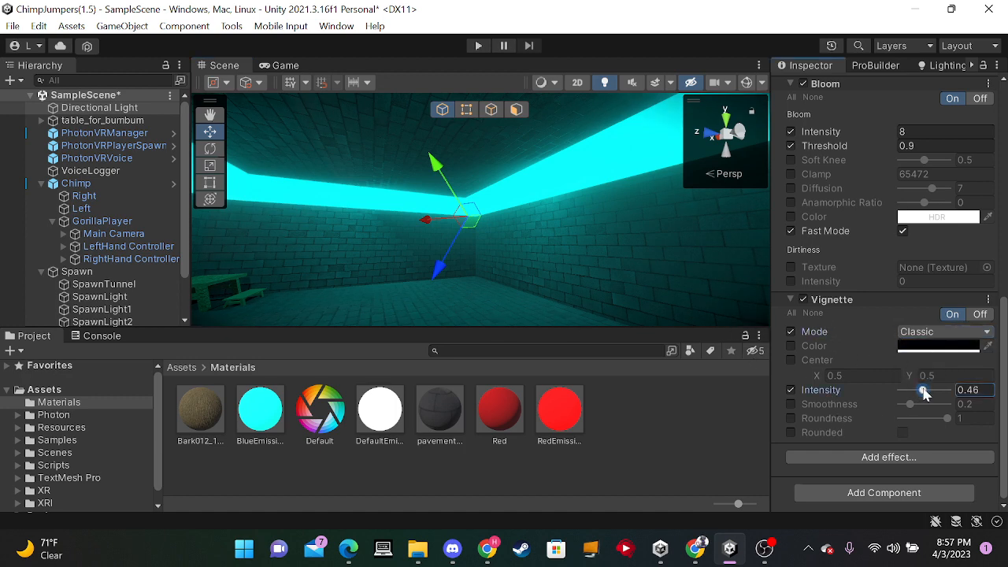
drag(928, 391, 924, 391)
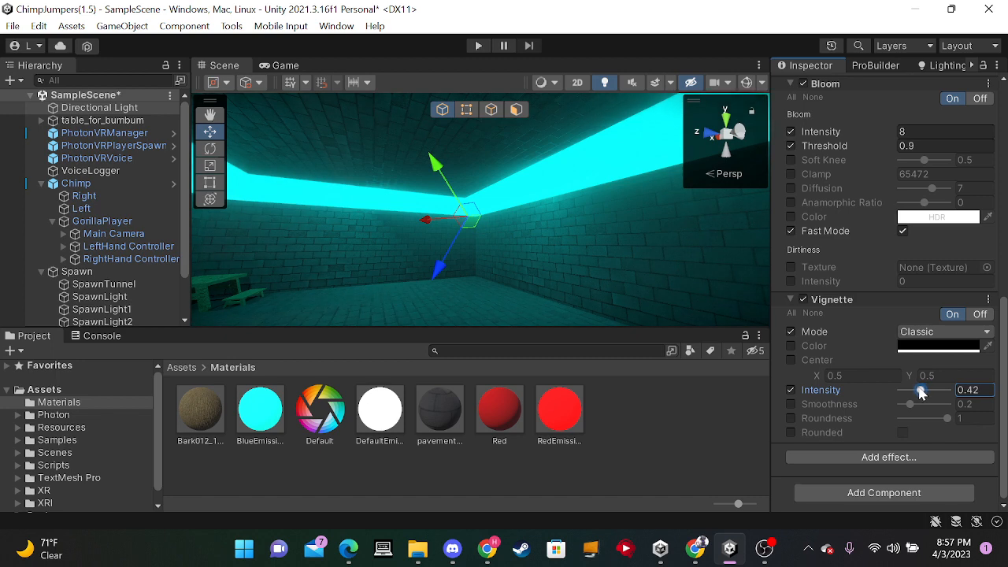
drag(945, 390, 918, 390)
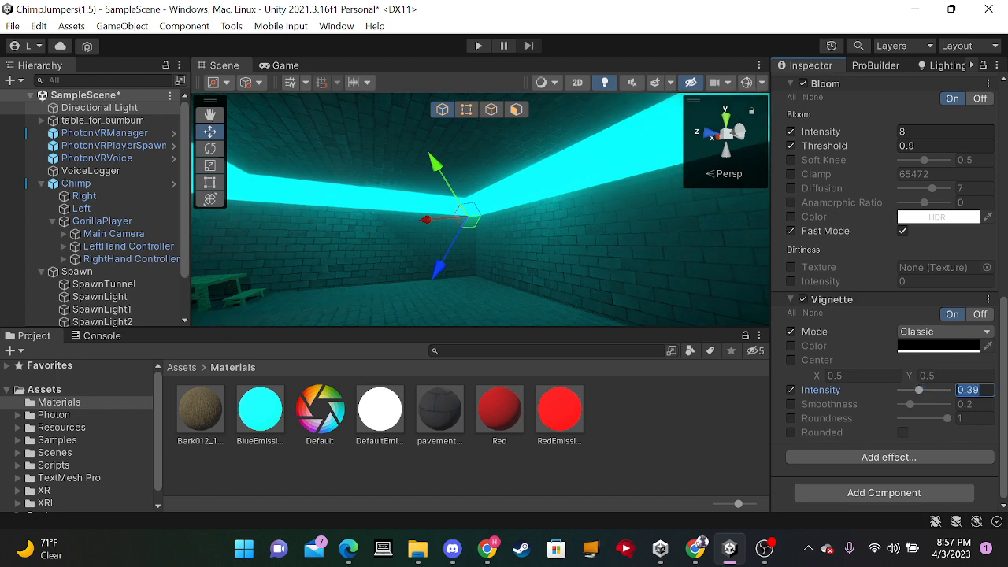
text(0.4)
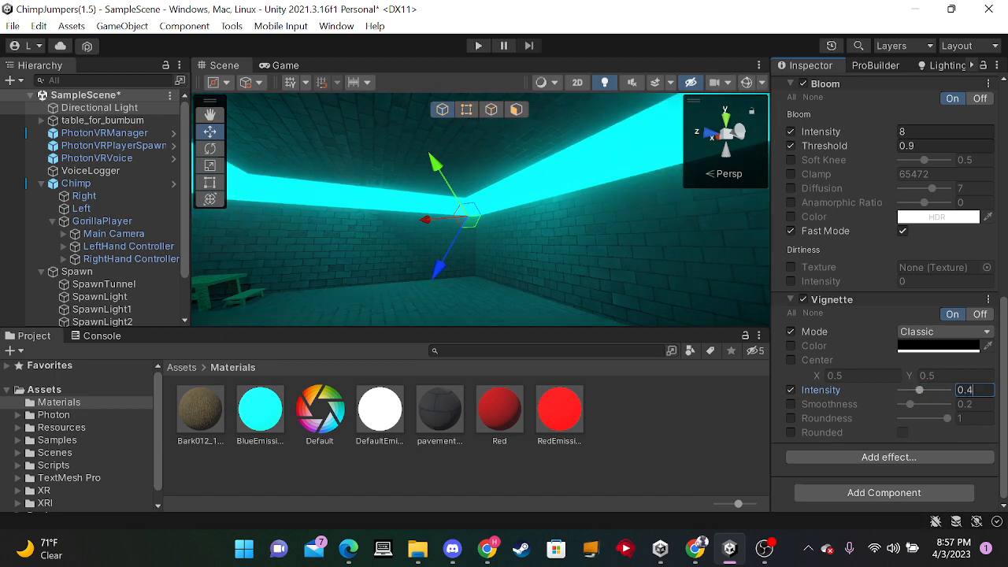